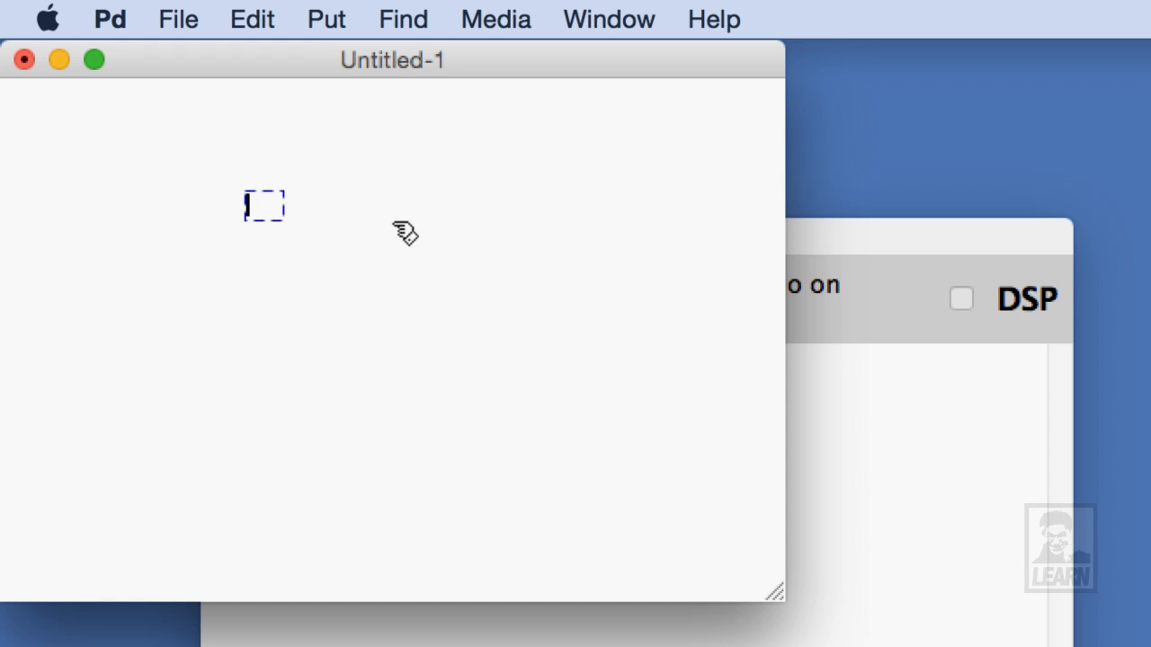
Step: Place osc~ 440, *~ 0.25, *~ and dac~ objects chained in sequence
type("osc~ 440")
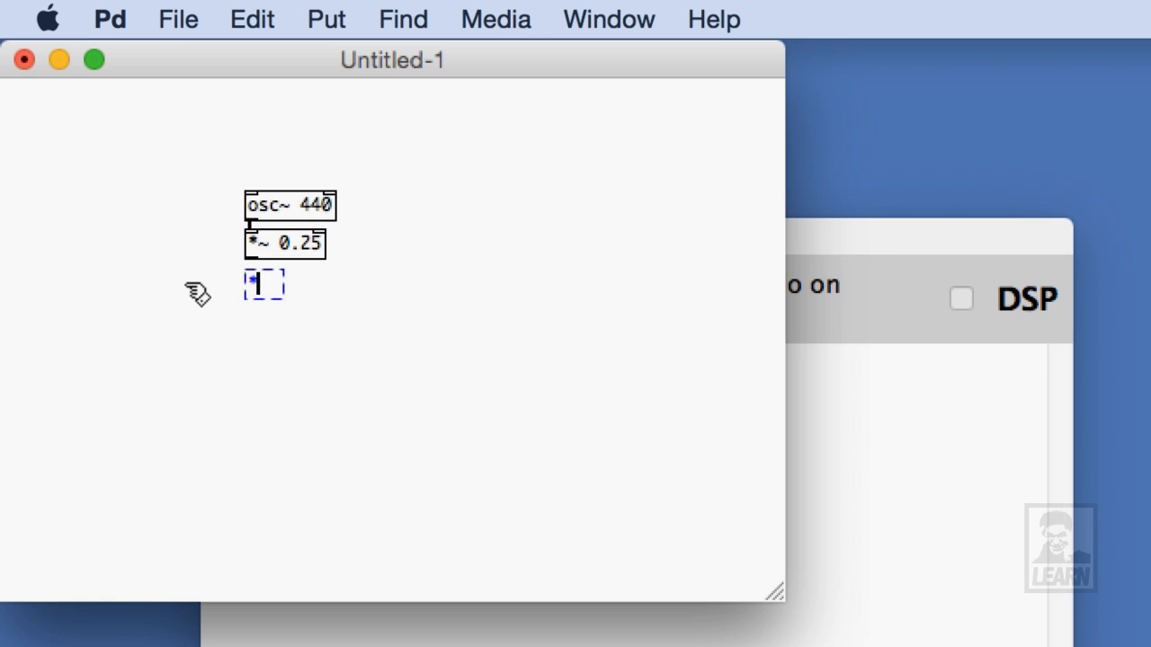
type("*~")
type("dac~")
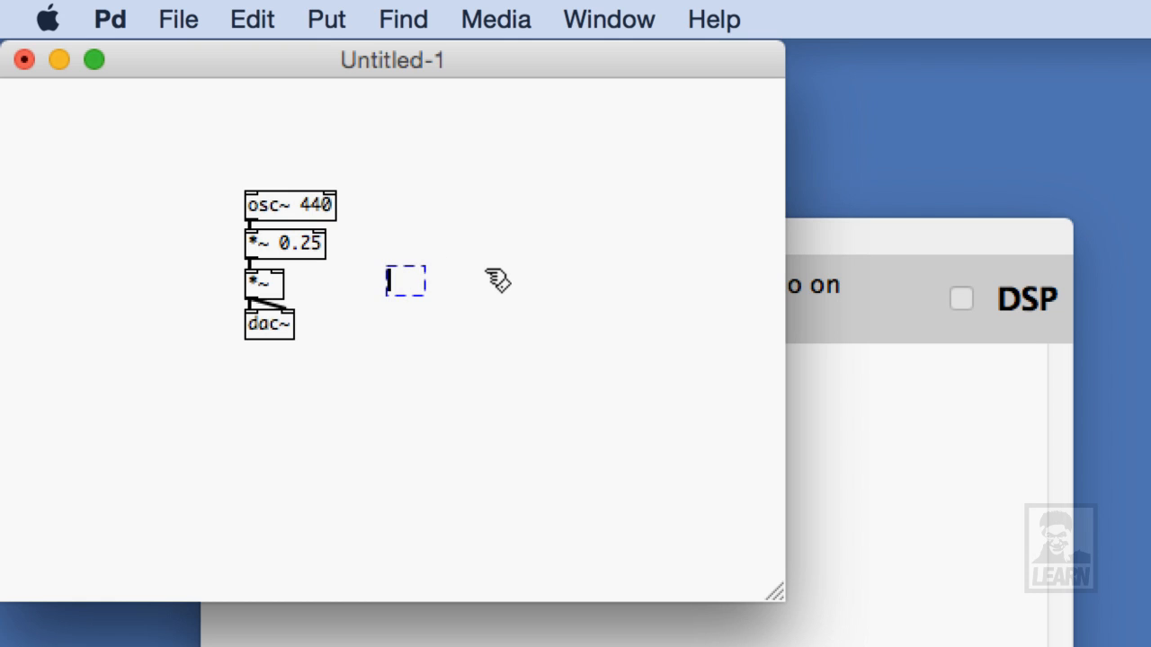
Step: Add an r onOff object into the second *~ inlet and an s onOff object above it
type("r onOff")
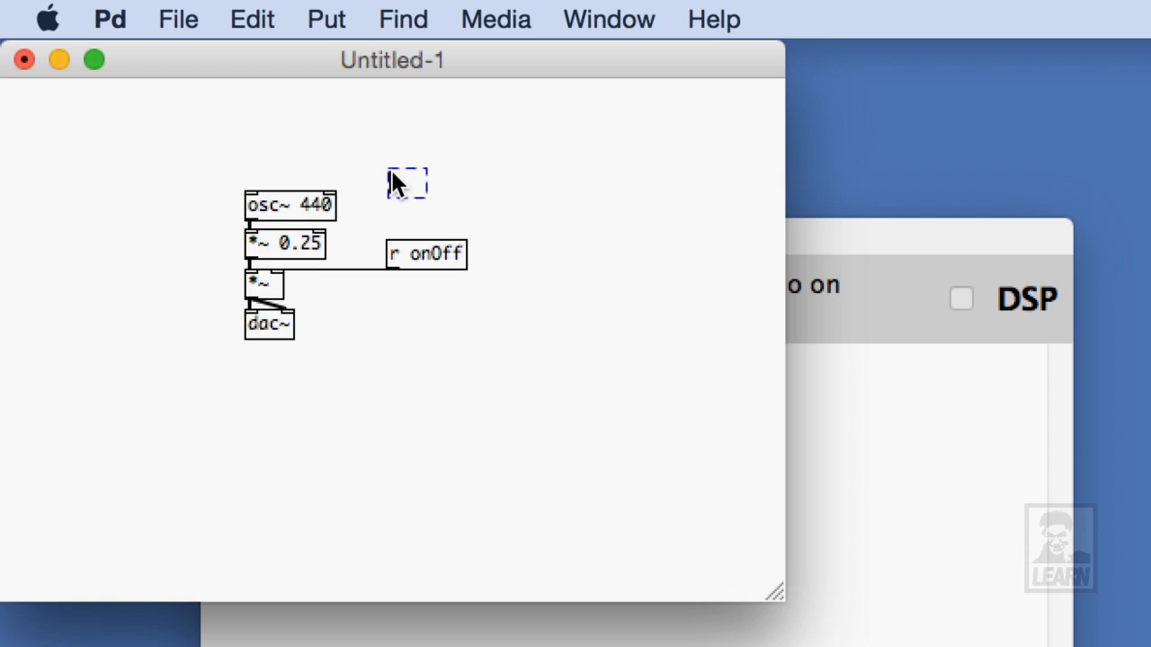
type("s")
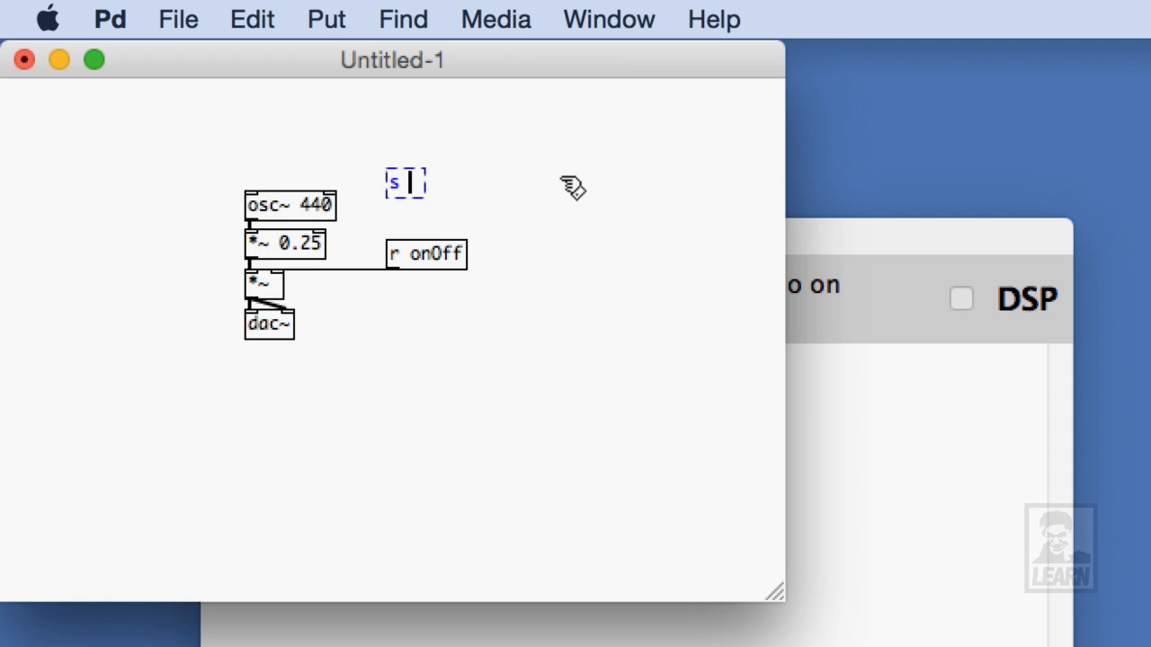
type("onOff")
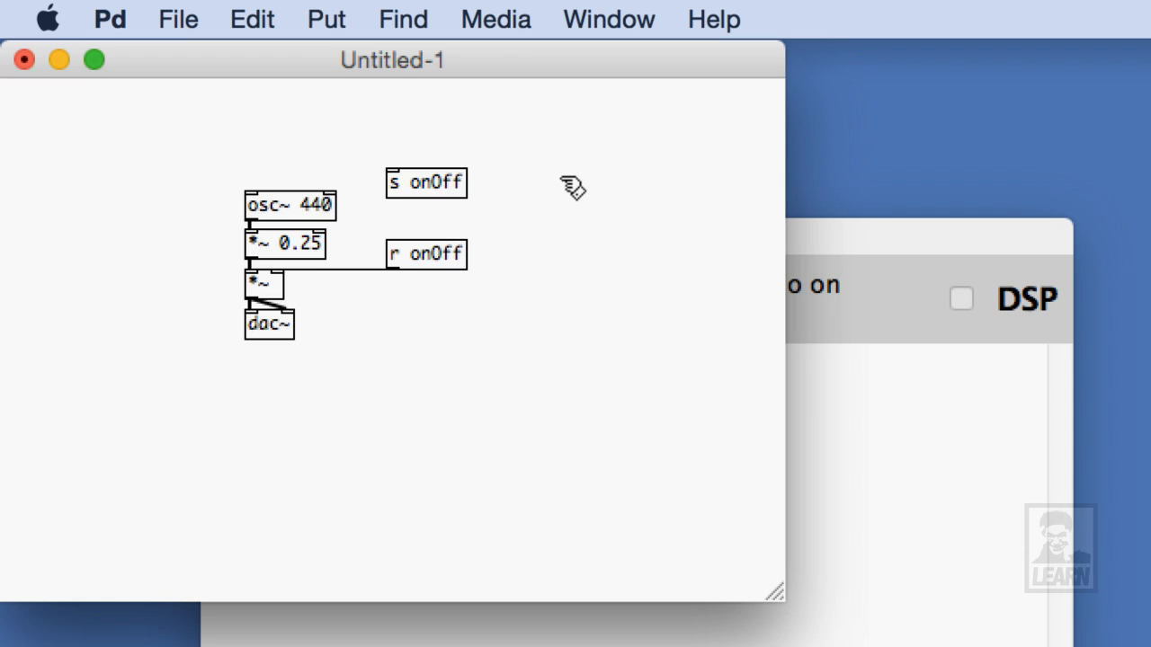
mouse_move(399, 146)
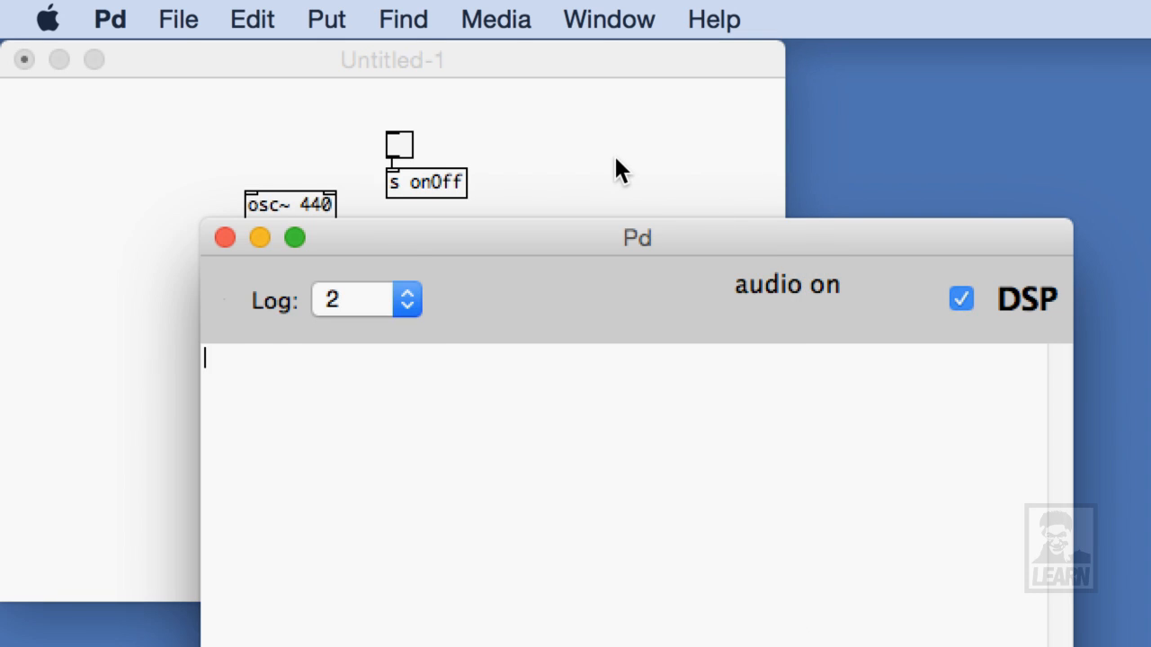
Step: Connect a toggle to s onOff and switch Pd's DSP audio processing on
left_click(392, 59)
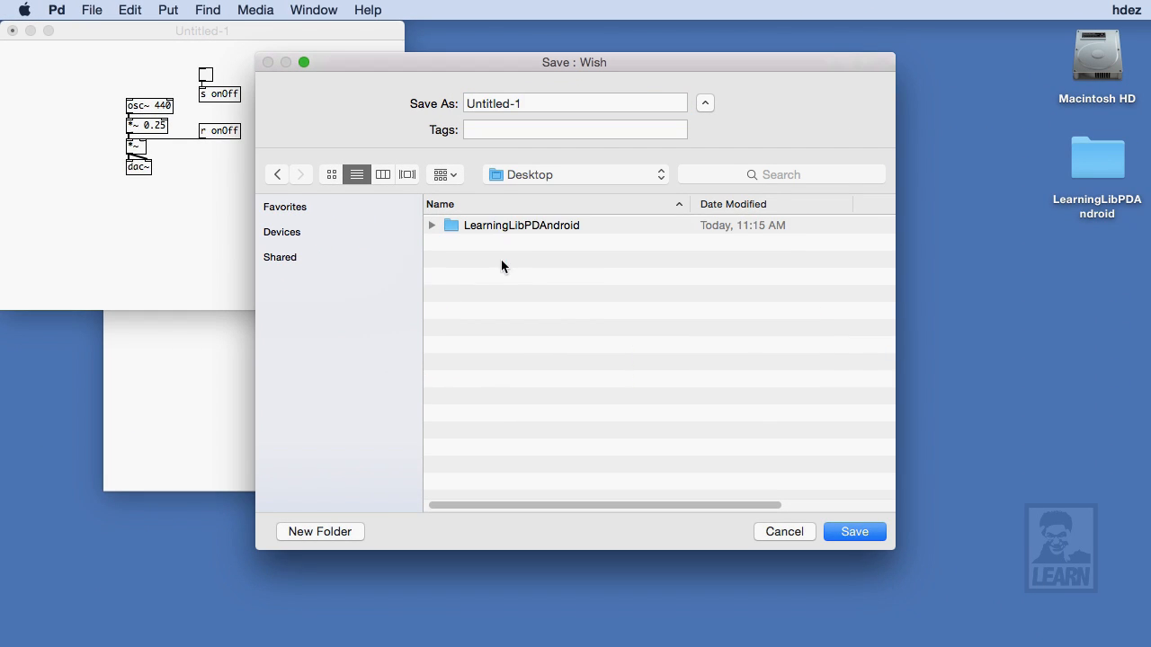
Step: Save the patch as simplepatch.pd in Desktop/LearningLibPDAndroid
type("simplepatch.pd")
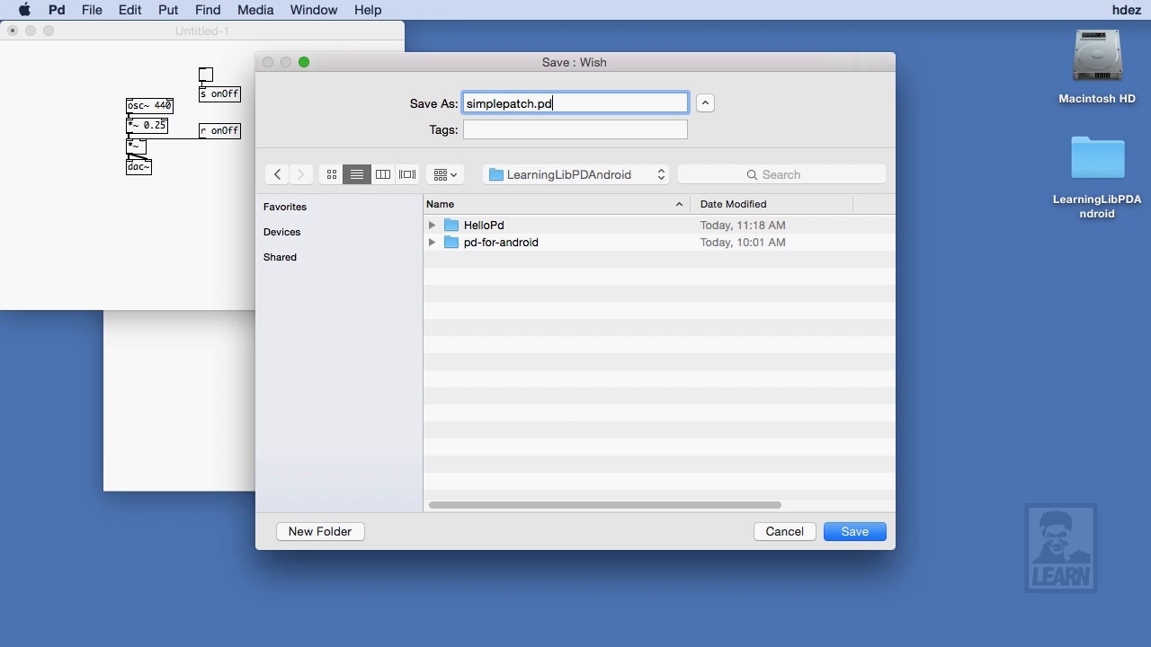
left_click(852, 533)
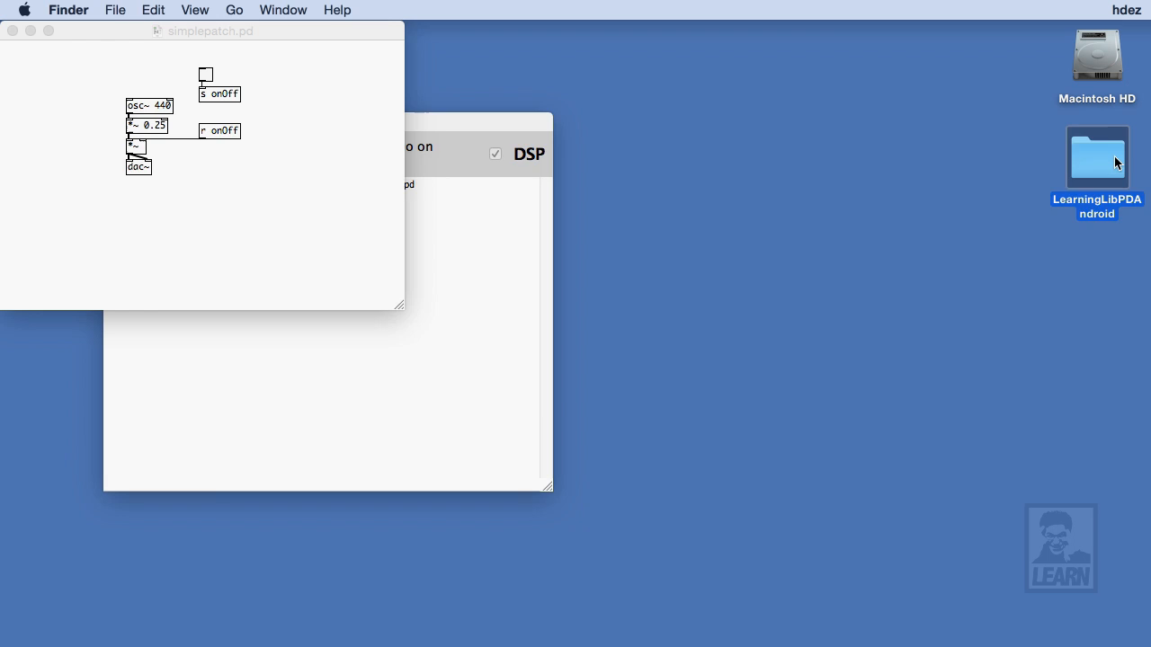
Step: Compress simplepatch.pd and rename the archive to simplepatch.zip
right_click(435, 159)
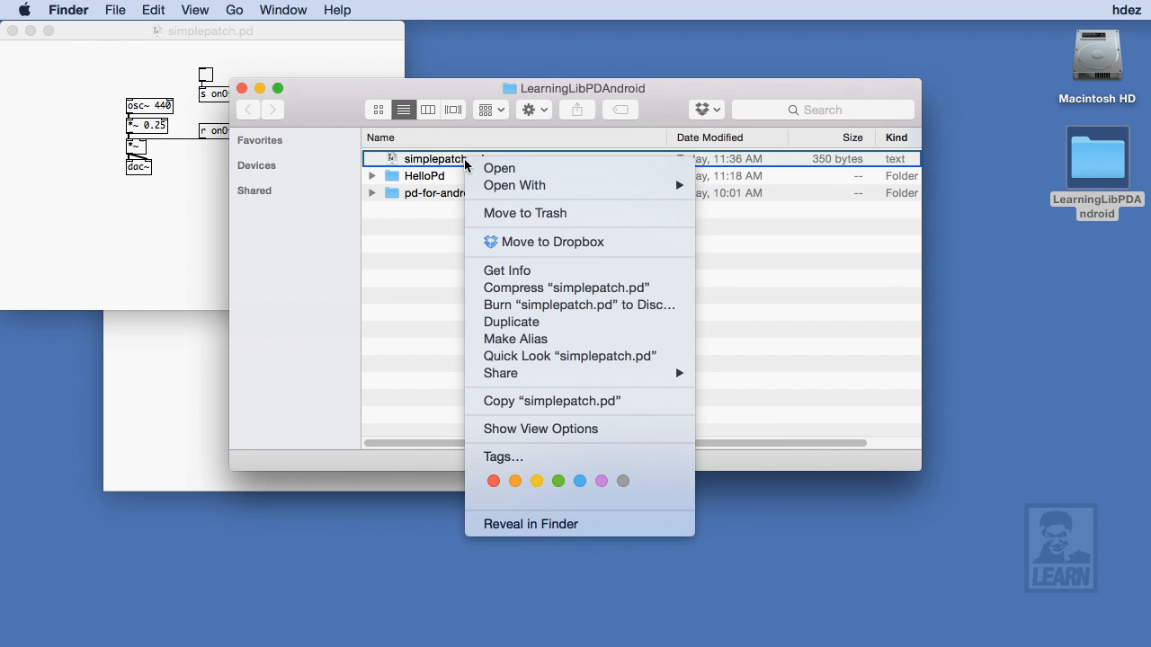
left_click(564, 288)
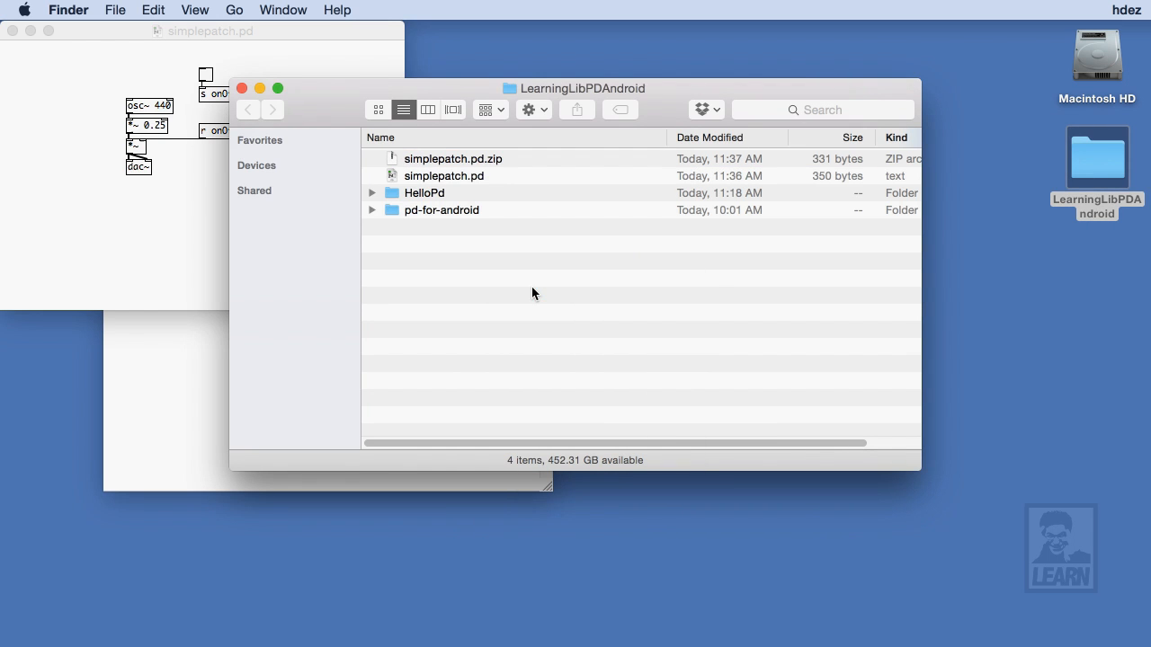
left_click(453, 158)
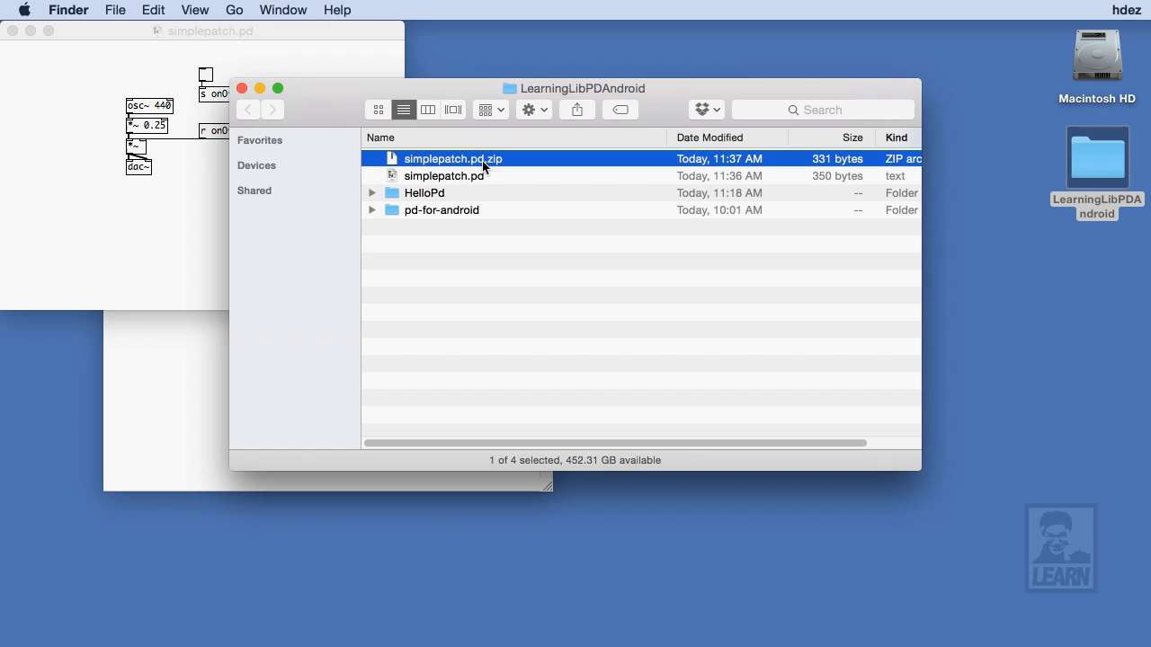
left_click(453, 159)
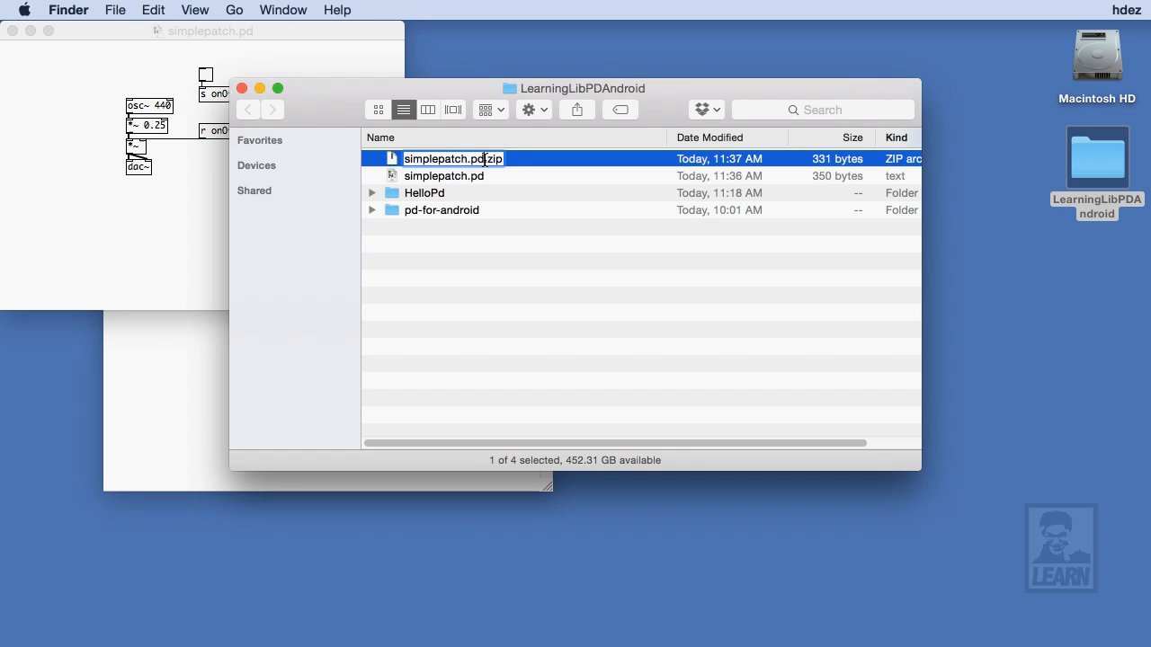
key("Return")
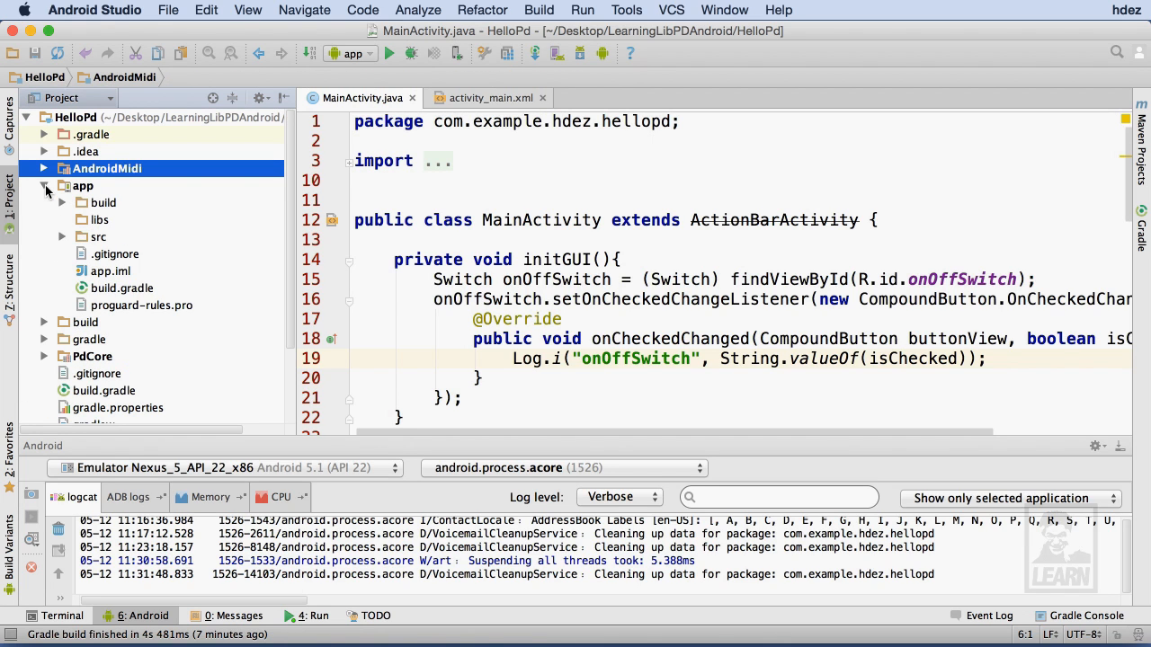
Step: Expand app > src > main > res in the Project panel and bring up New for res
left_click(63, 237)
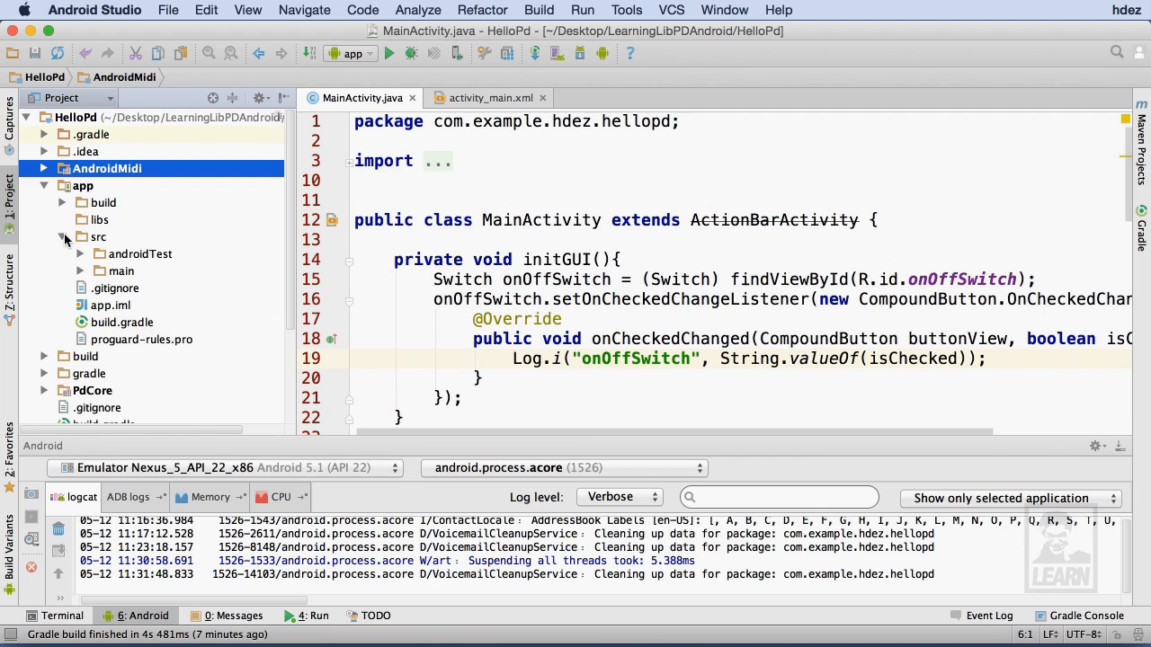
left_click(79, 270)
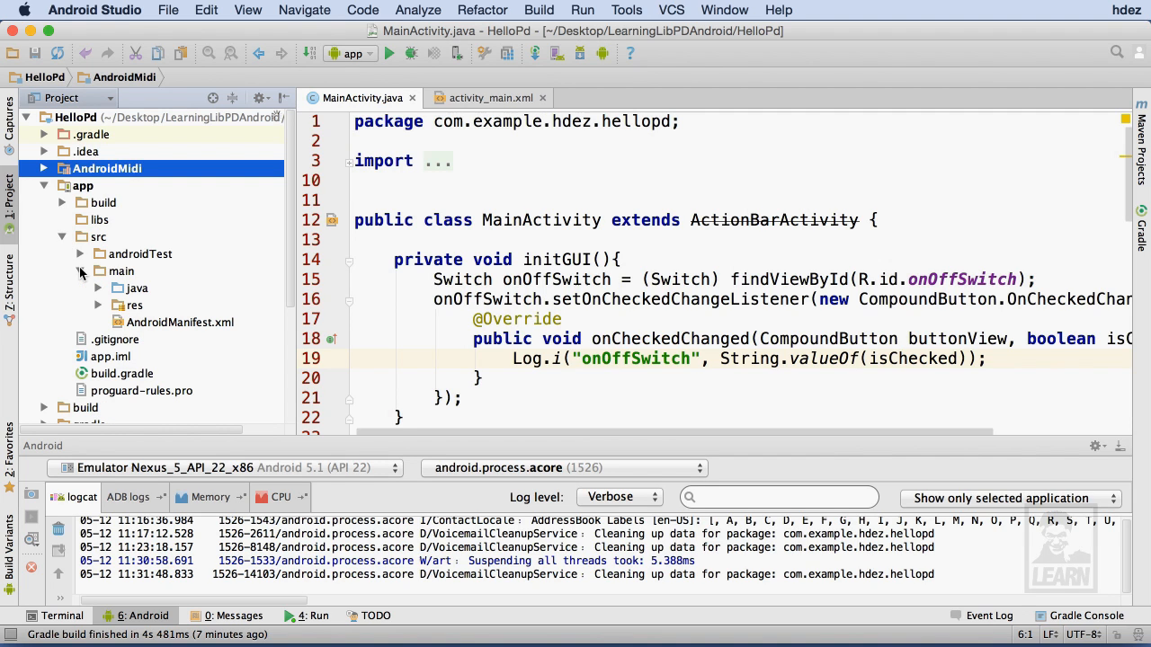
left_click(133, 306)
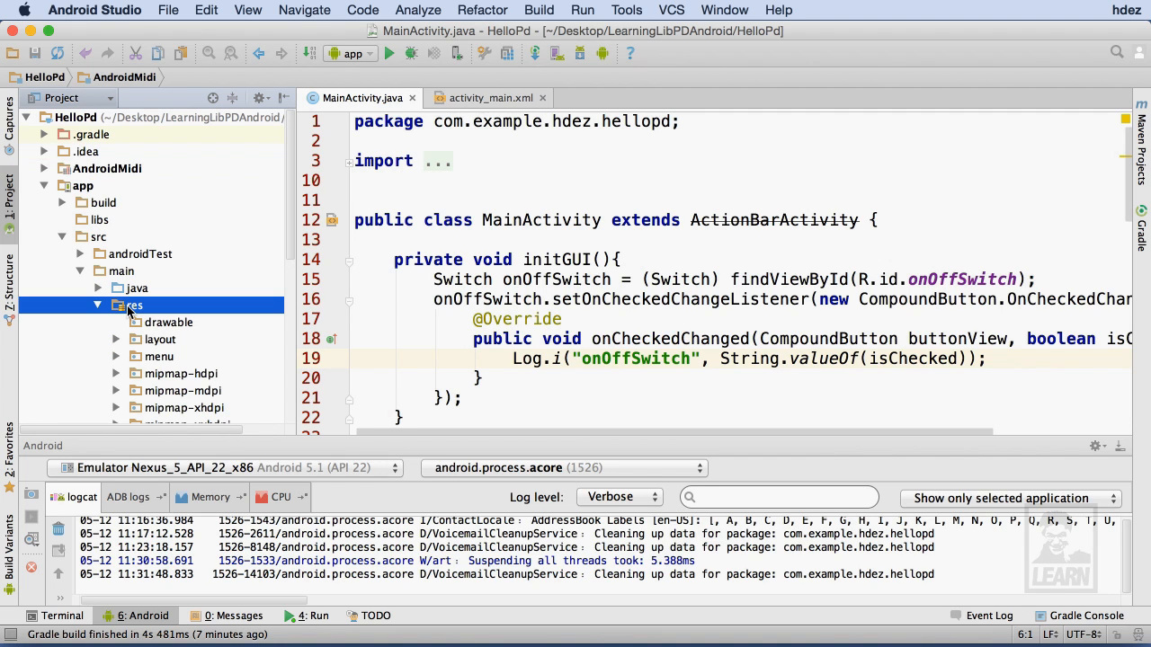
right_click(129, 305)
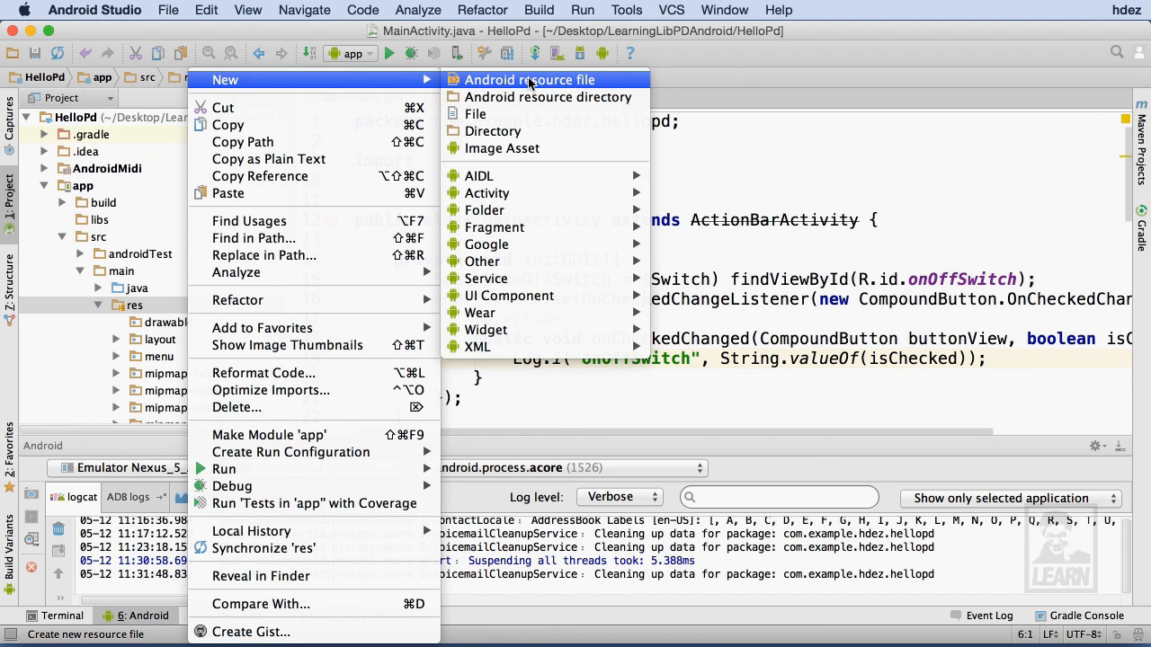
Step: Create an Android resource directory of type raw named raw under res
left_click(547, 97)
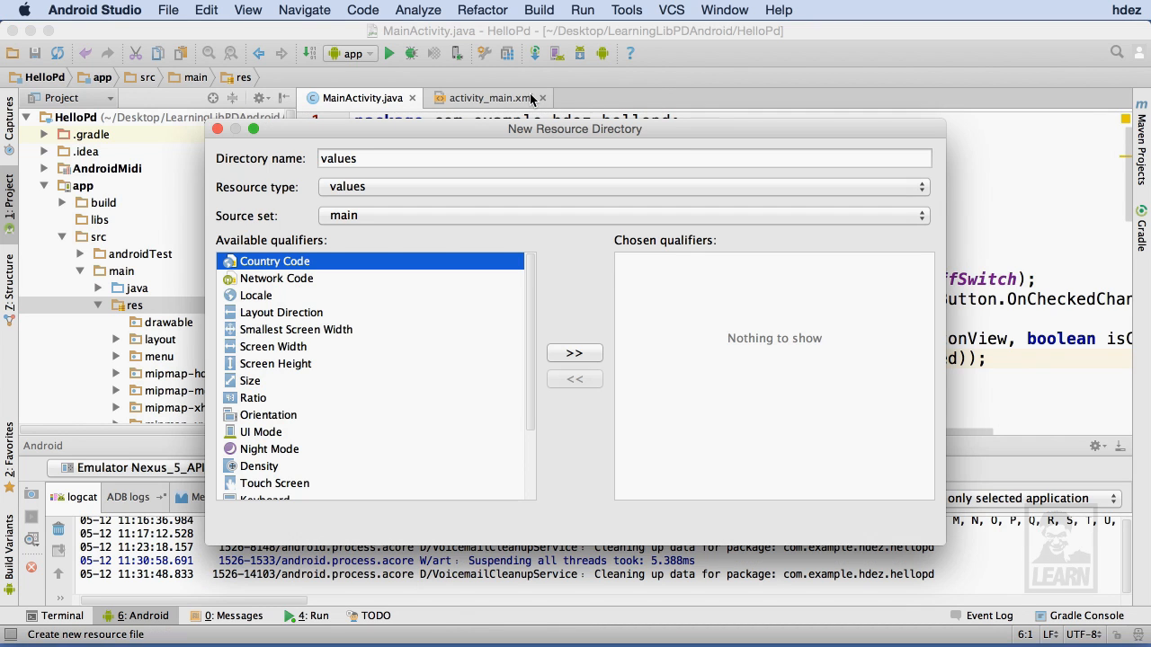
left_click(620, 185)
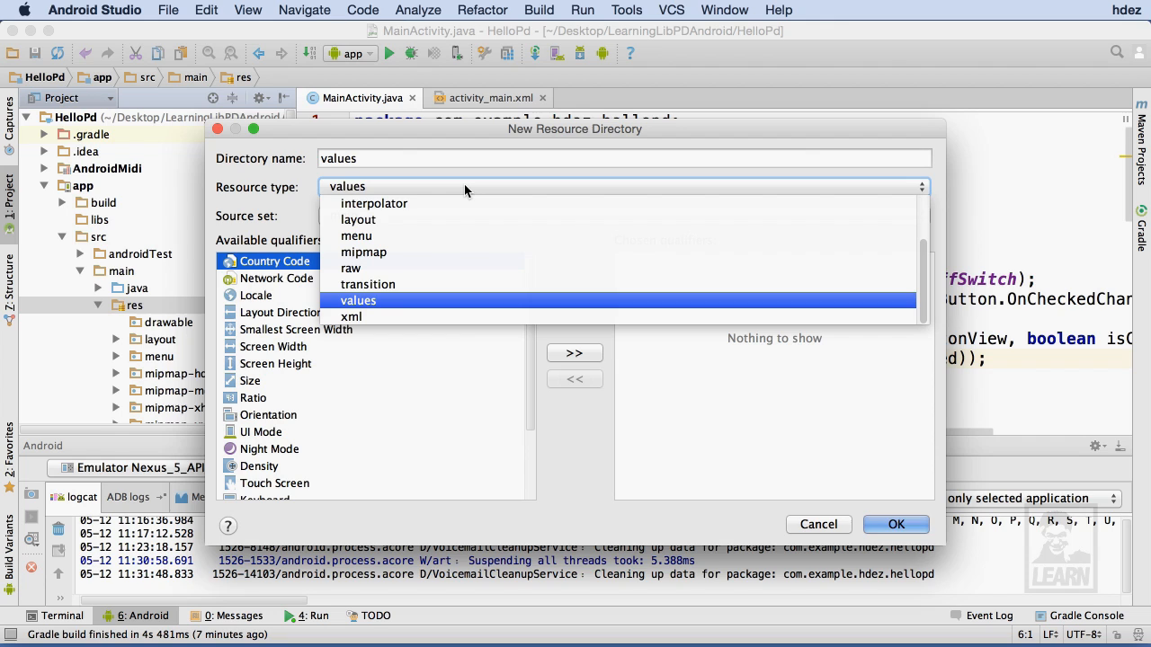
left_click(358, 300)
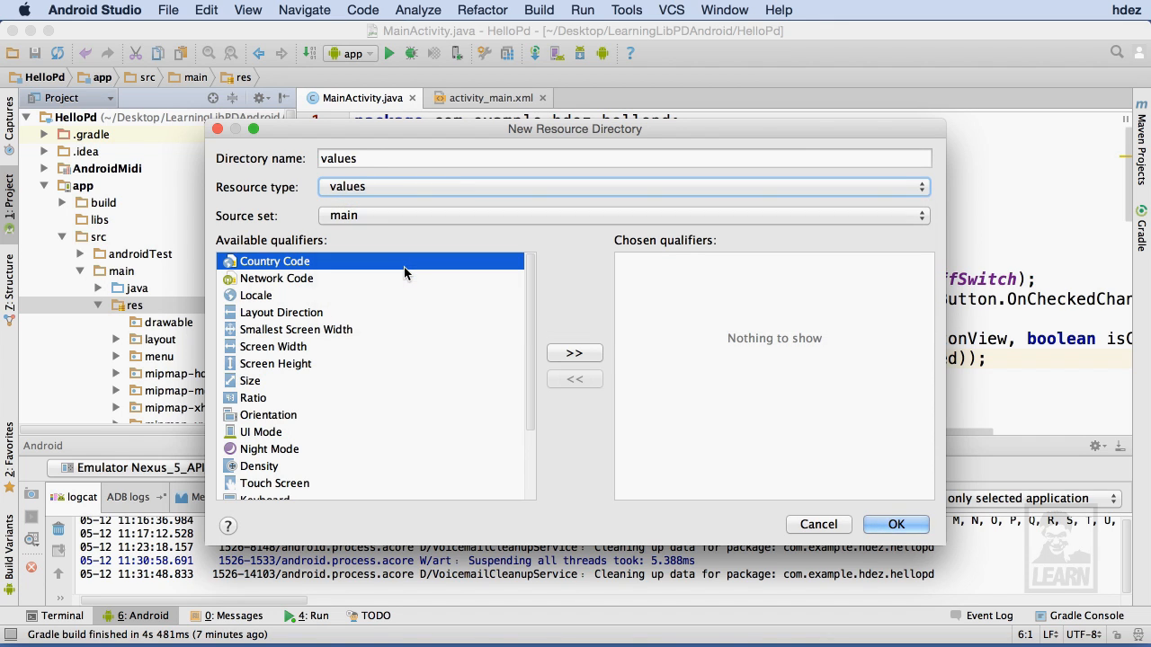
type("raw")
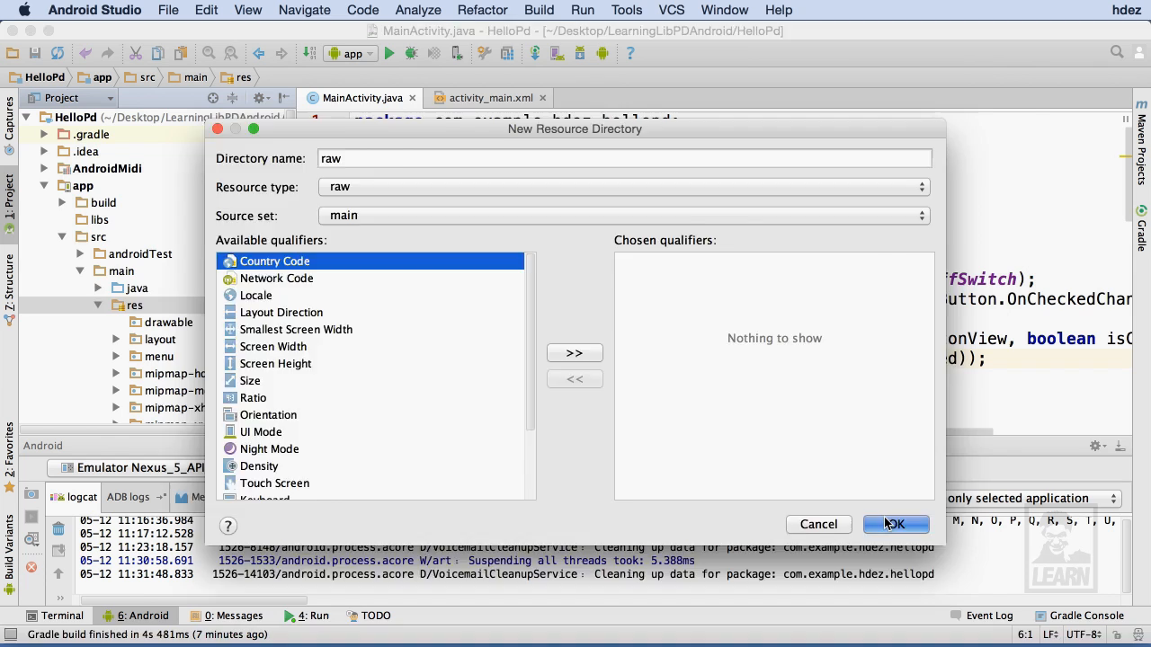
left_click(895, 525)
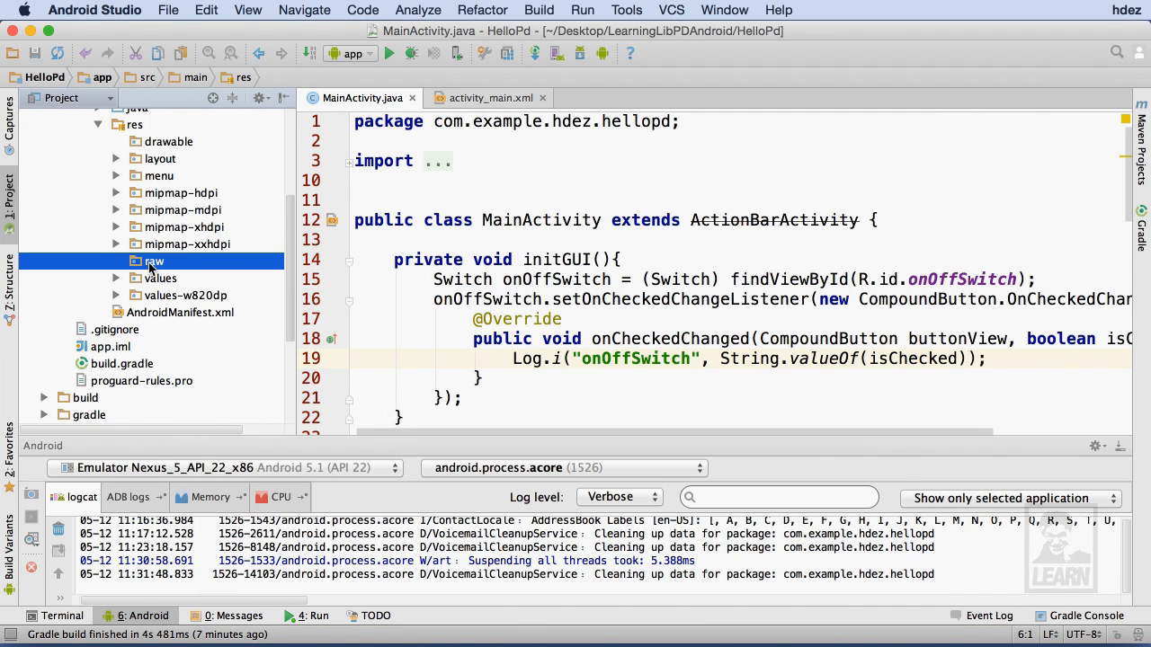
Step: Reveal raw in Finder and paste a copy of simplepatch.zip into it
right_click(155, 260)
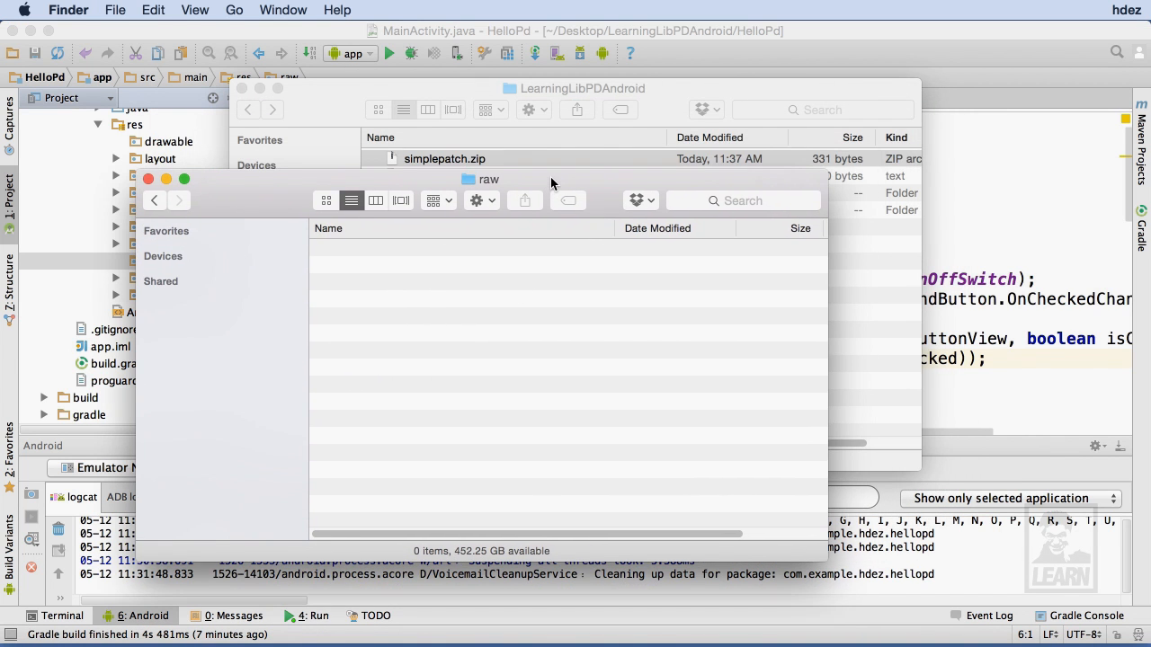
left_click(444, 159)
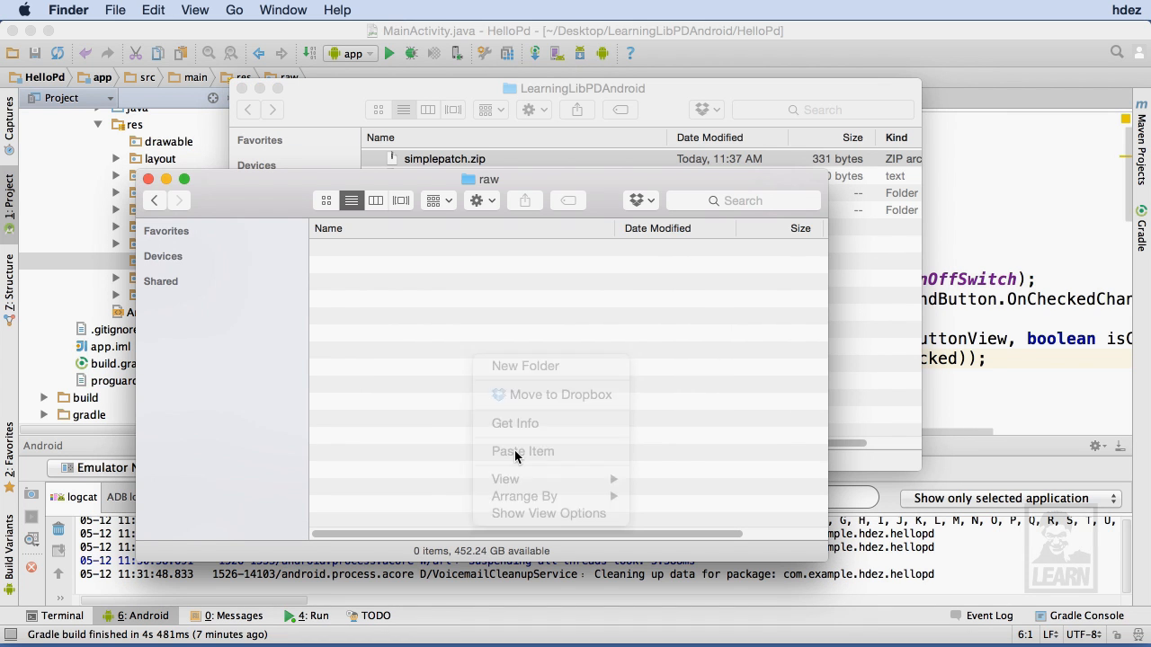
left_click(522, 452)
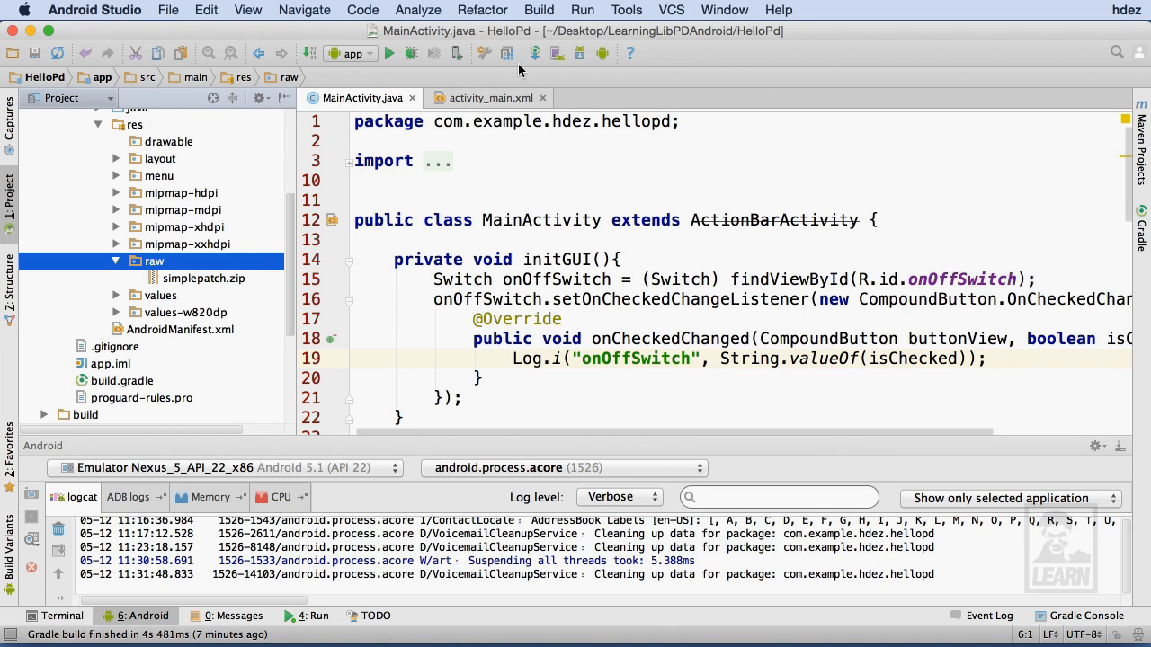
Step: Rebuild the HelloPd project from the Build menu
left_click(539, 11)
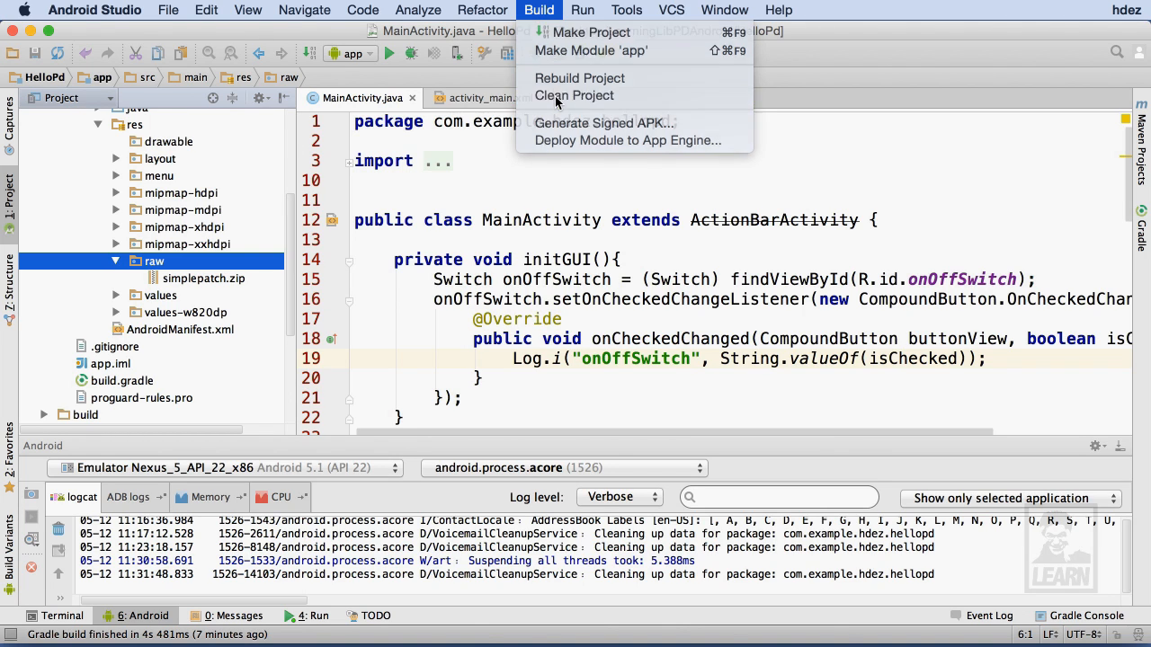
left_click(576, 95)
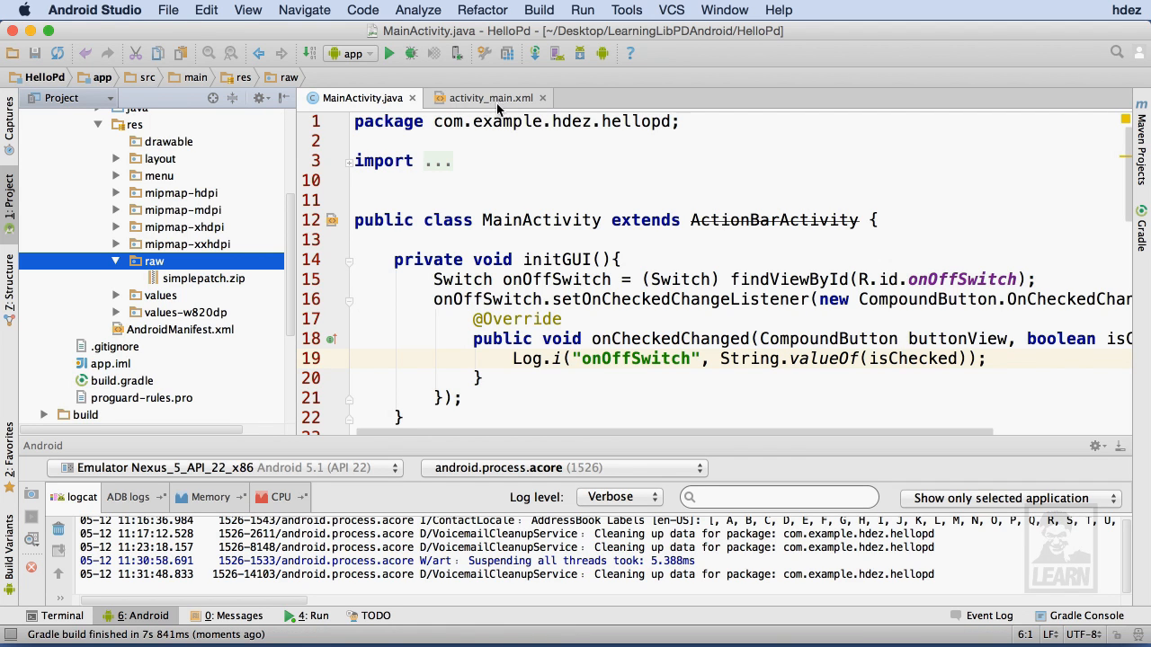
Step: Run HelloPd on the running Nexus 5 emulator via Choose Device
left_click(389, 52)
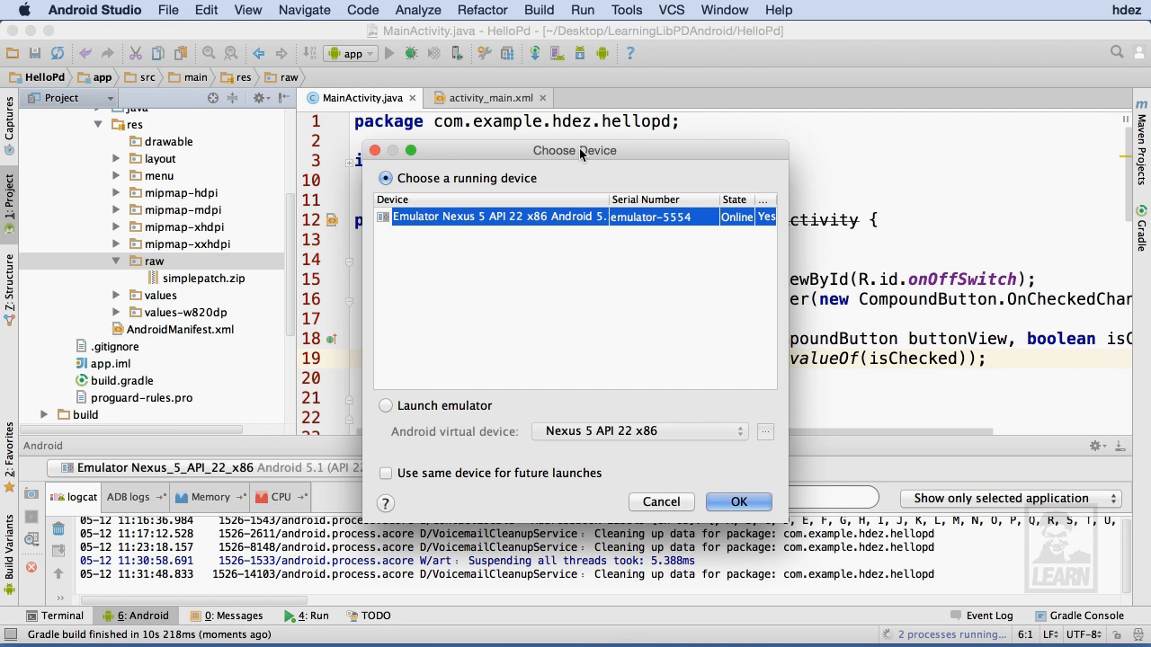
left_click(737, 501)
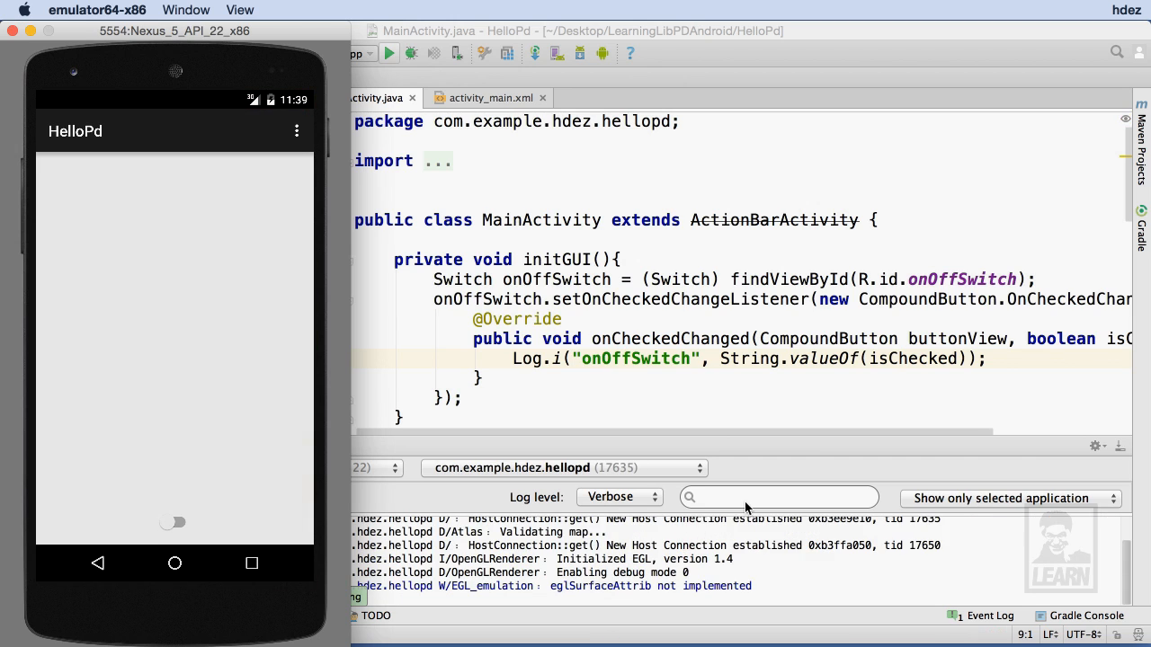